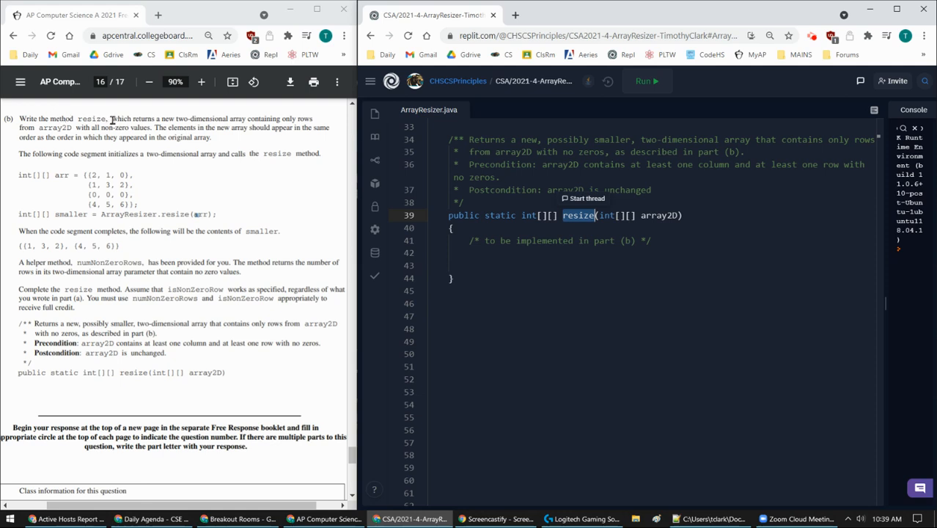
# Review the problem description and the helper methods numNonZeroRows and isNonZeroRow.
pyautogui.moveTo(110, 117); pyautogui.dragTo(242, 117)
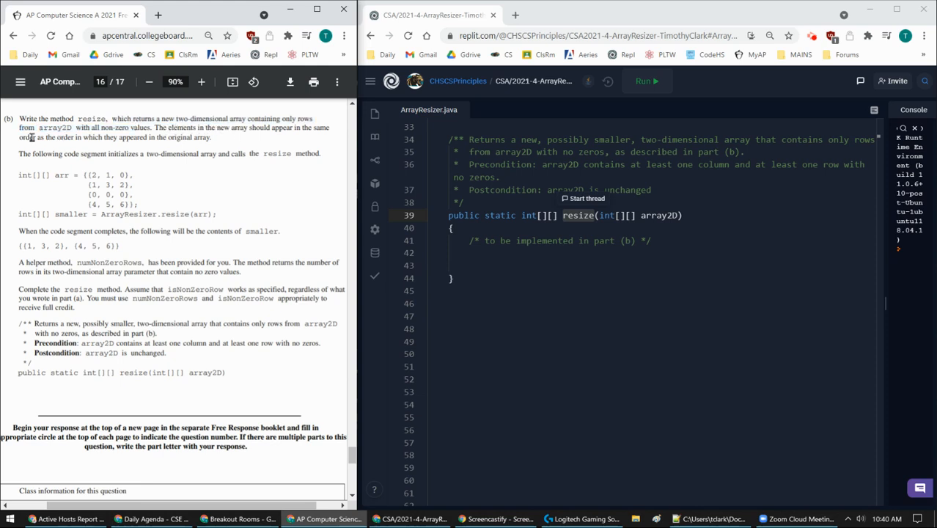
pyautogui.doubleClick(26, 138)
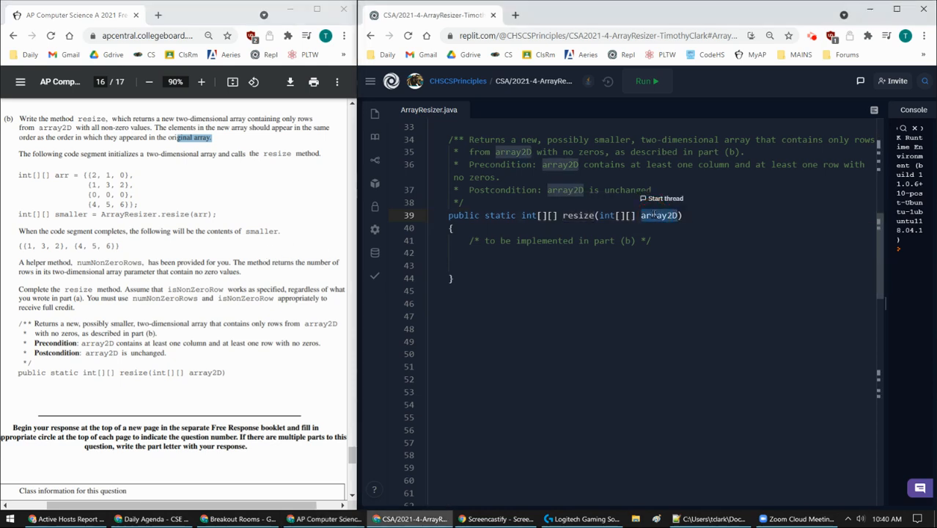
pyautogui.moveTo(93, 175)
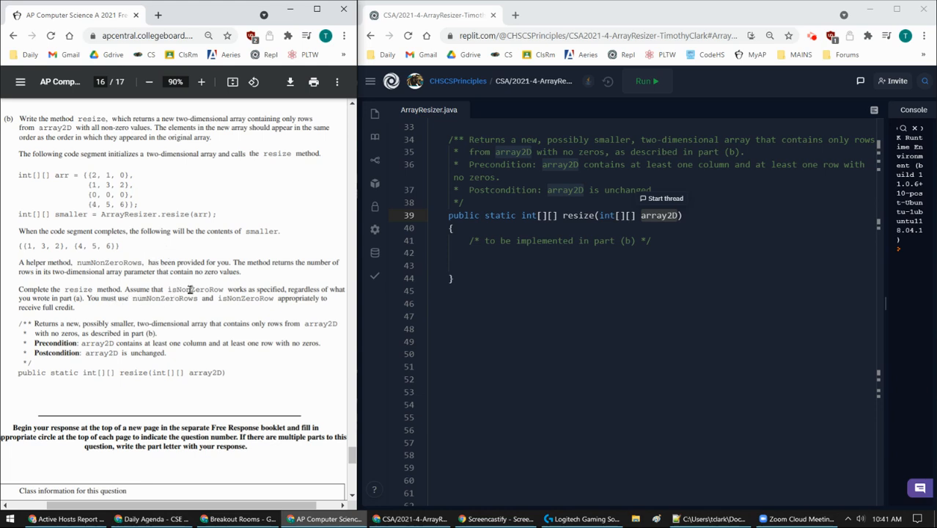
pyautogui.doubleClick(197, 289)
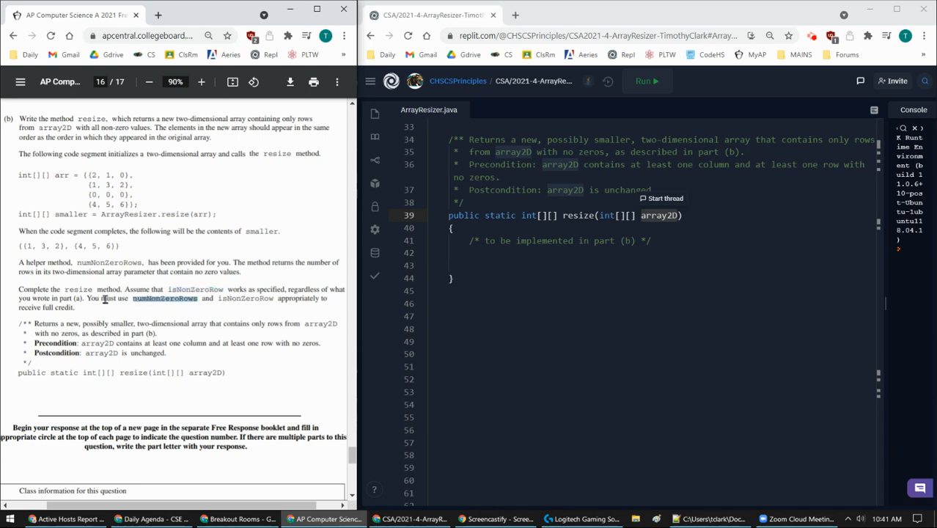
pyautogui.doubleClick(164, 299)
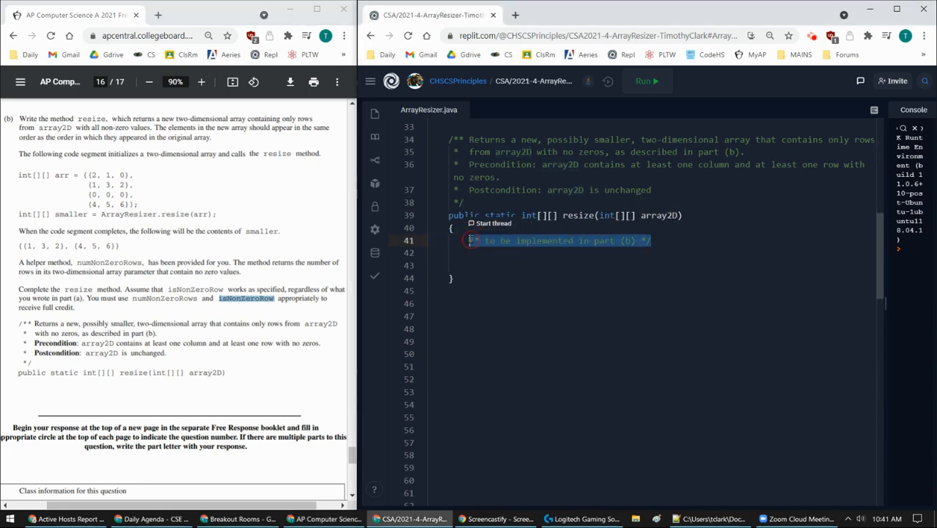
# Replace the placeholder comment with 'int[][] result =' and a closing 'return result;'.
pyautogui.press('Delete')
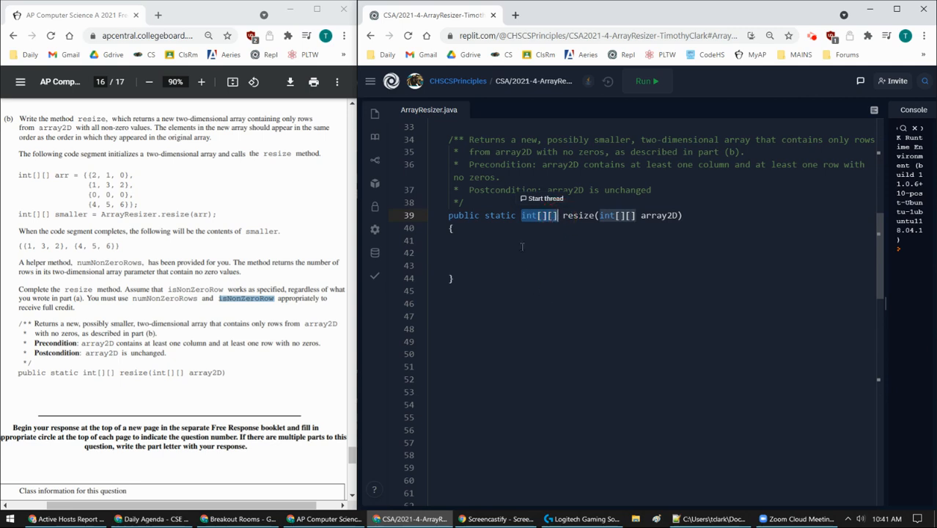
pyautogui.write('int[][]')
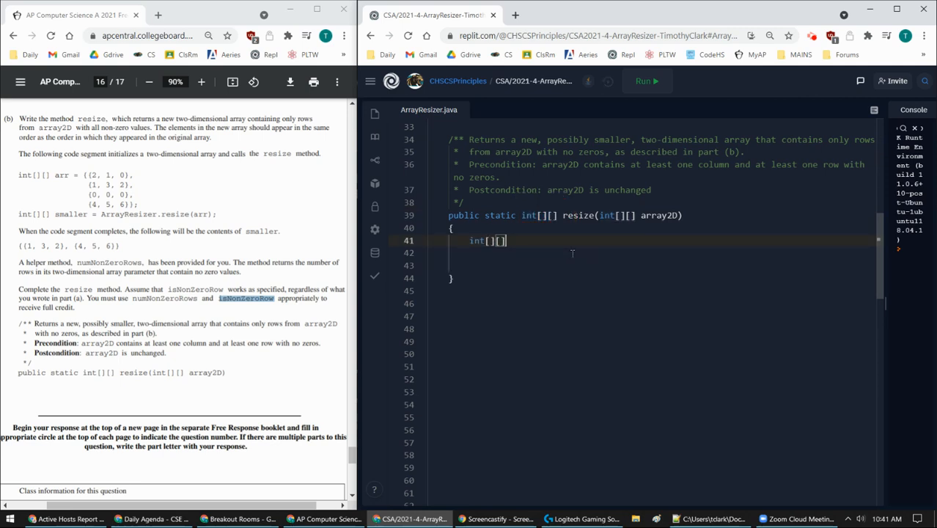
pyautogui.write('r')
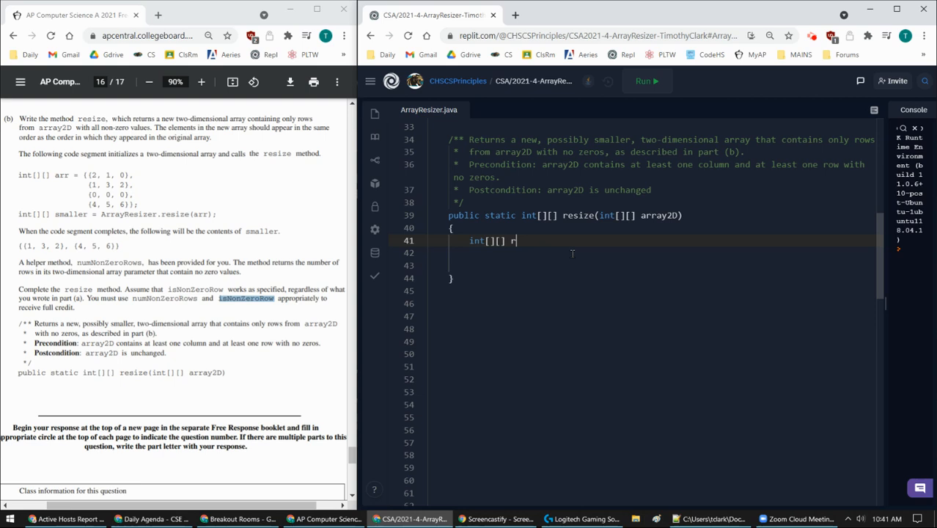
pyautogui.write('esult =')
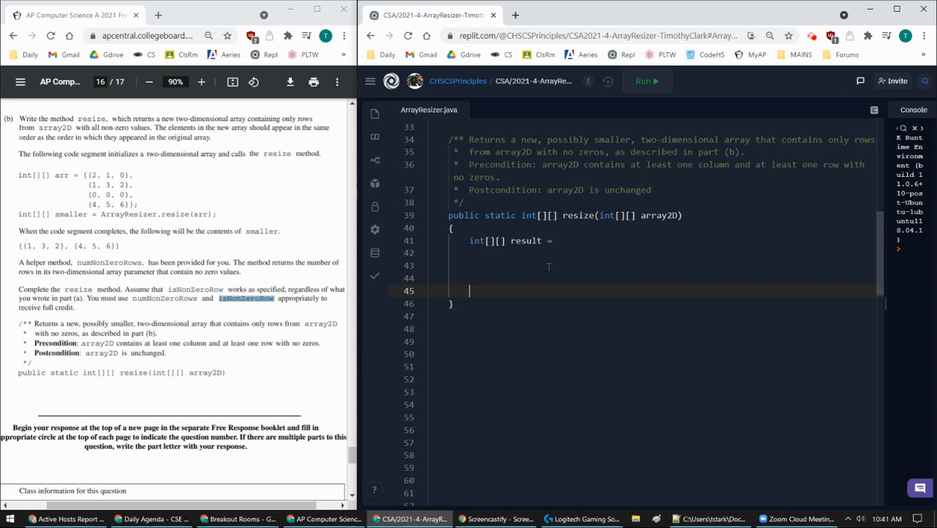
pyautogui.write('return')
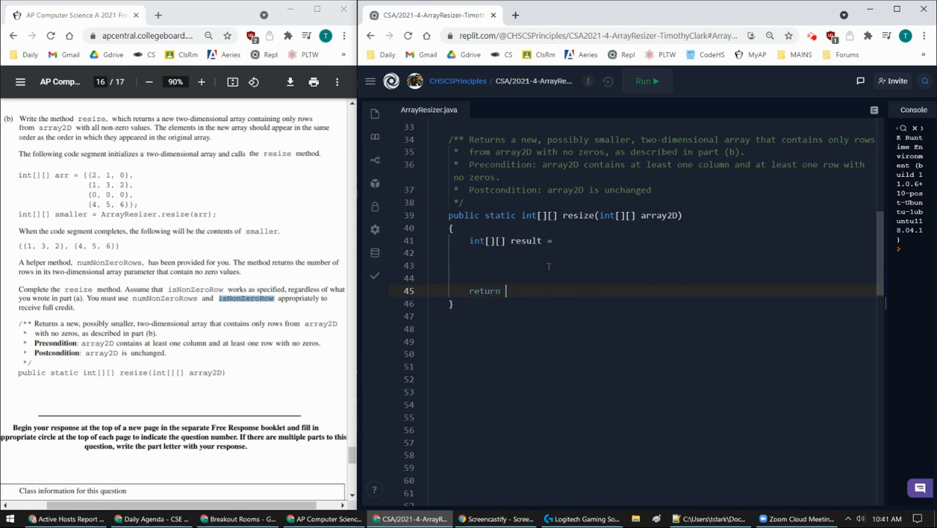
pyautogui.write('result;')
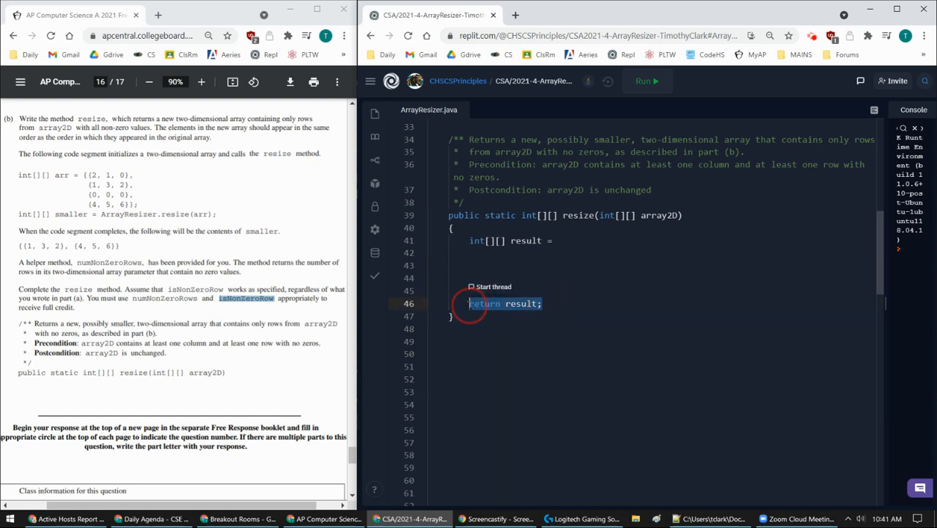
pyautogui.doubleClick(524, 241)
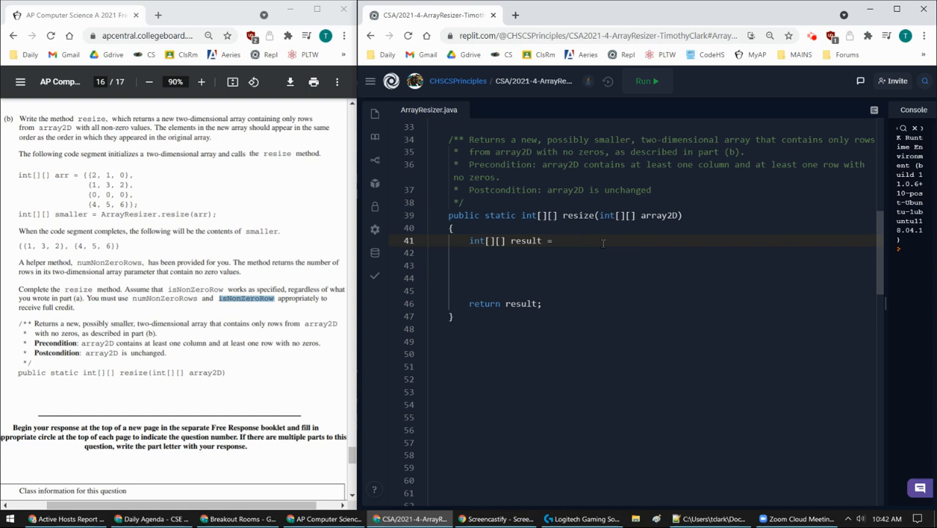
# Allocate result as new int[numNonZeroRows()][array2D[0].length].
pyautogui.write('new')
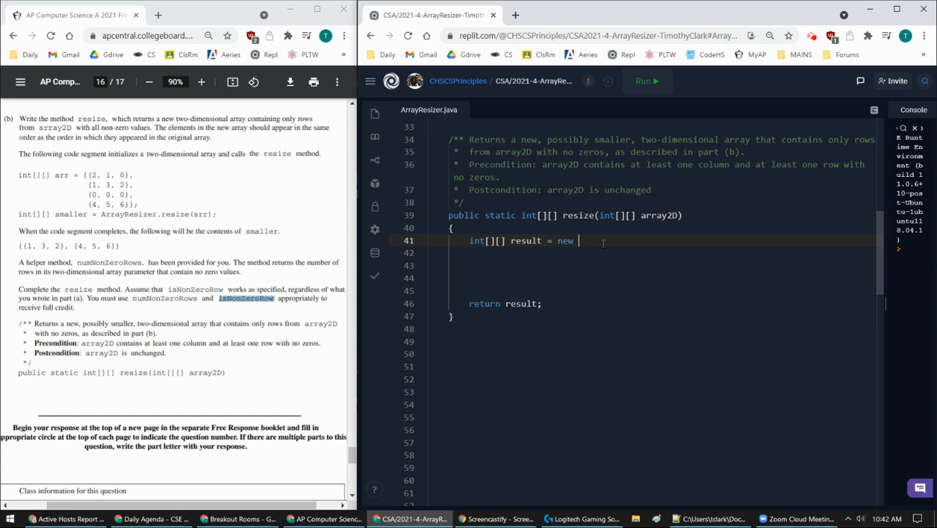
pyautogui.write('int[][];')
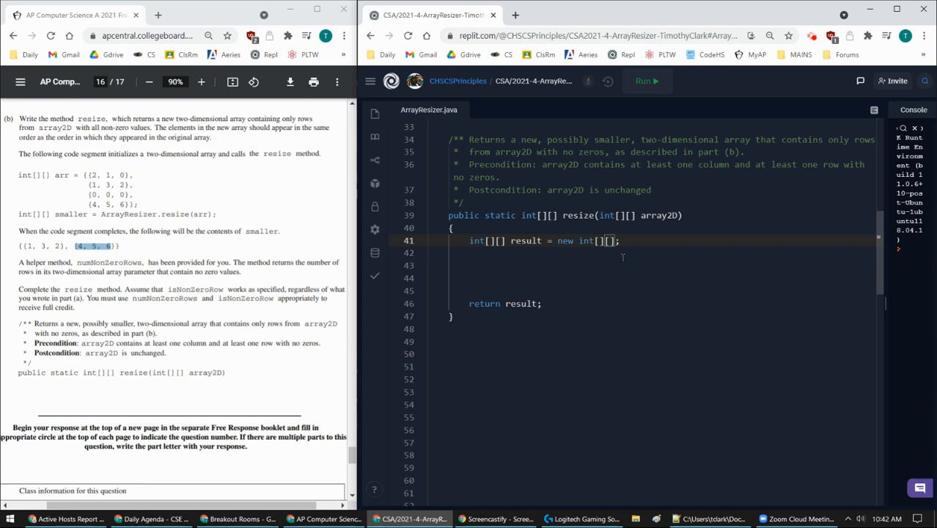
pyautogui.write('array2D[0')
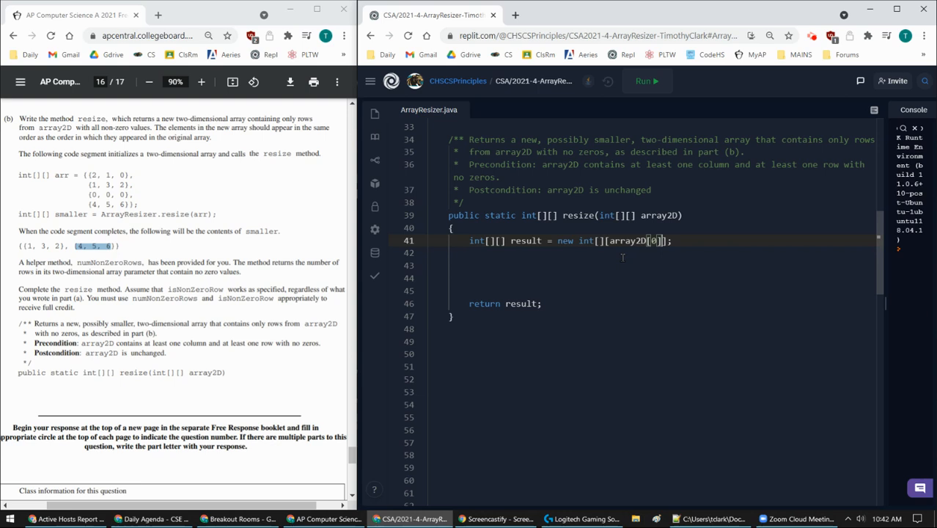
pyautogui.write('.length')
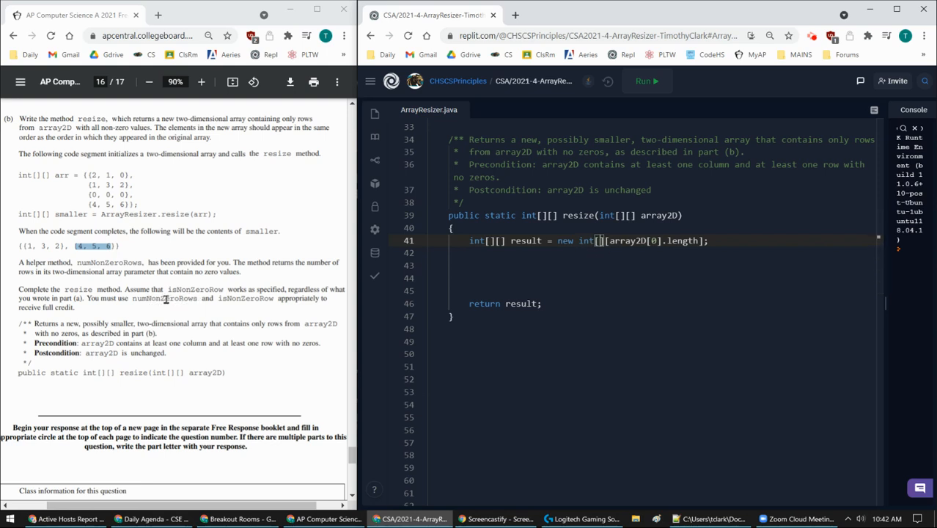
pyautogui.doubleClick(164, 299)
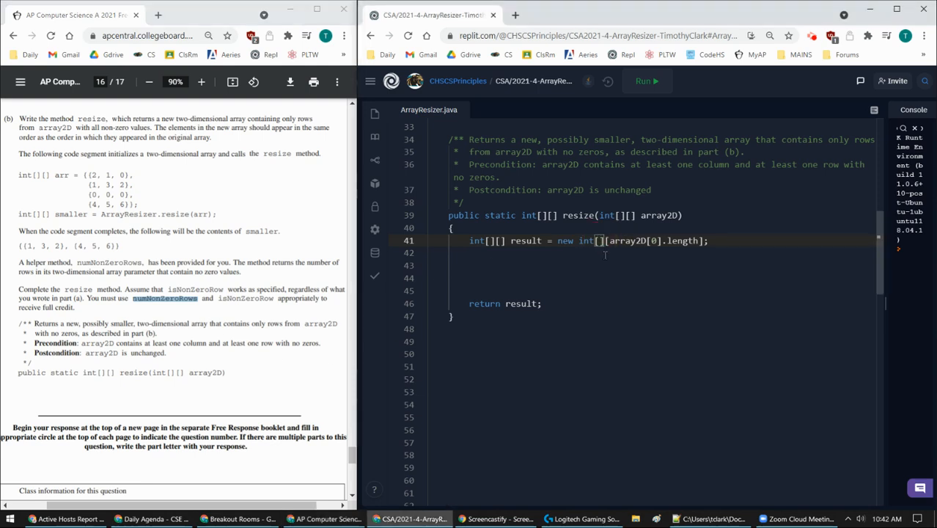
pyautogui.write('numNonS')
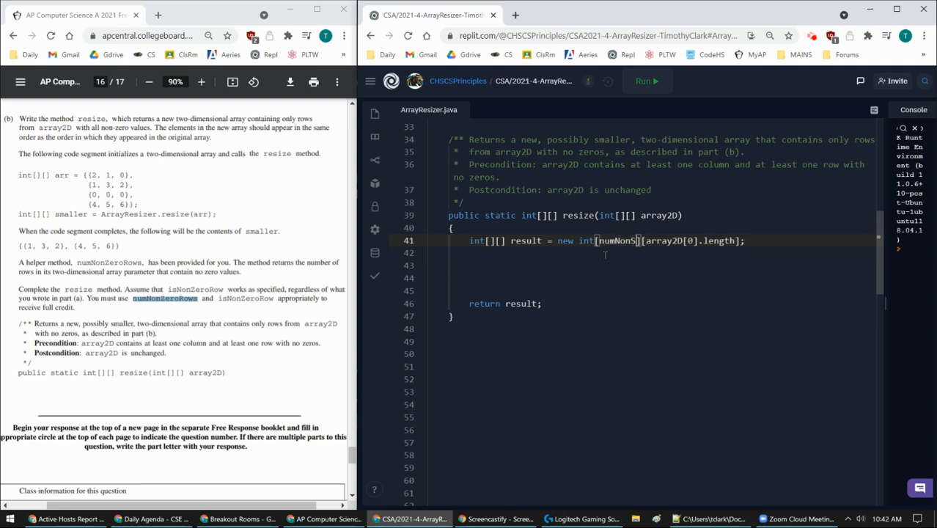
pyautogui.write('ZeroRows(')
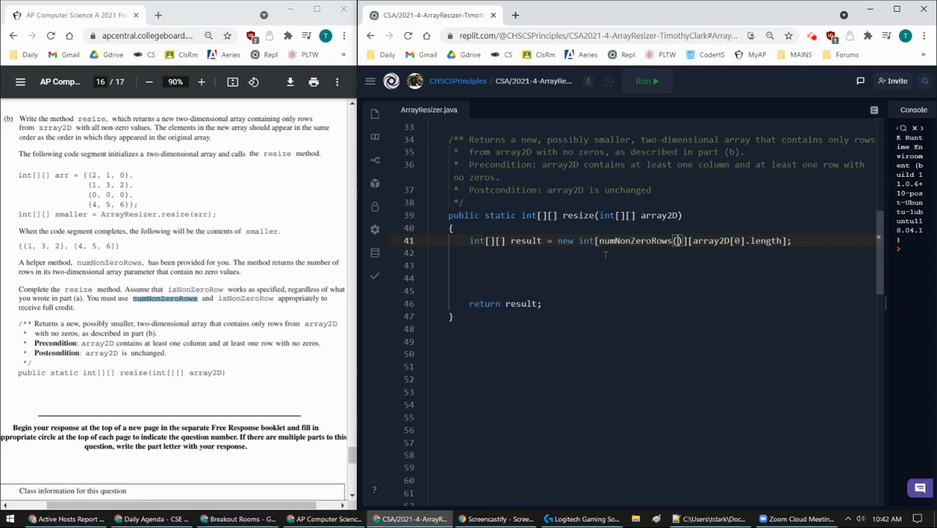
# Check numNonZeroRows's parameter in the class info and pass array2D into the call.
pyautogui.scroll(-3)
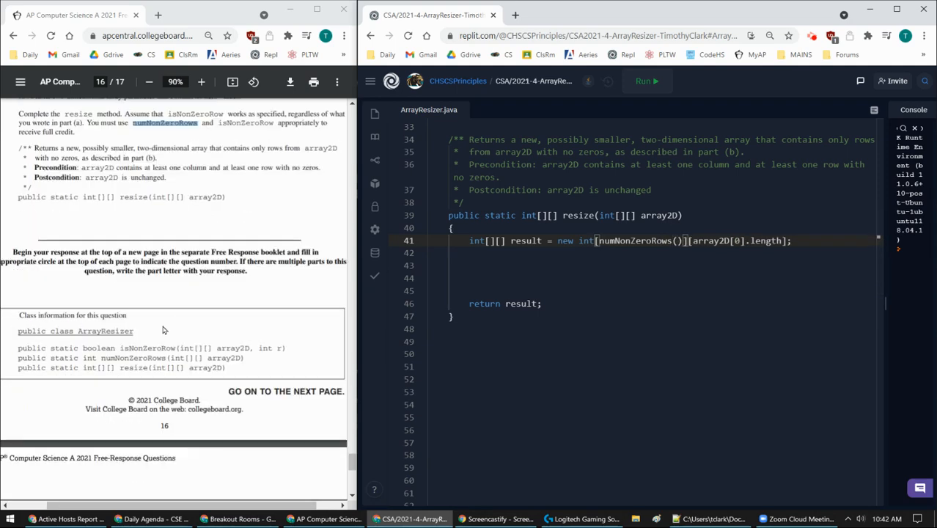
pyautogui.moveTo(41, 315); pyautogui.dragTo(121, 315)
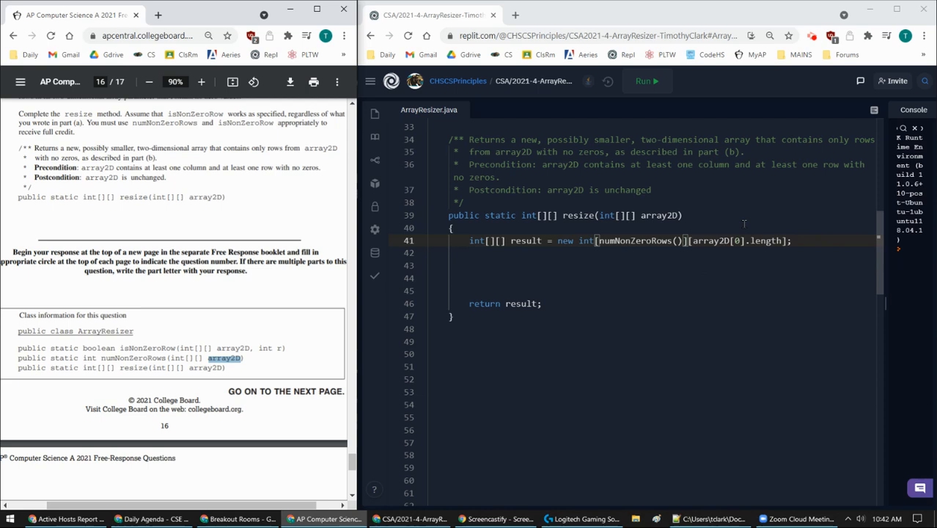
pyautogui.doubleClick(660, 215)
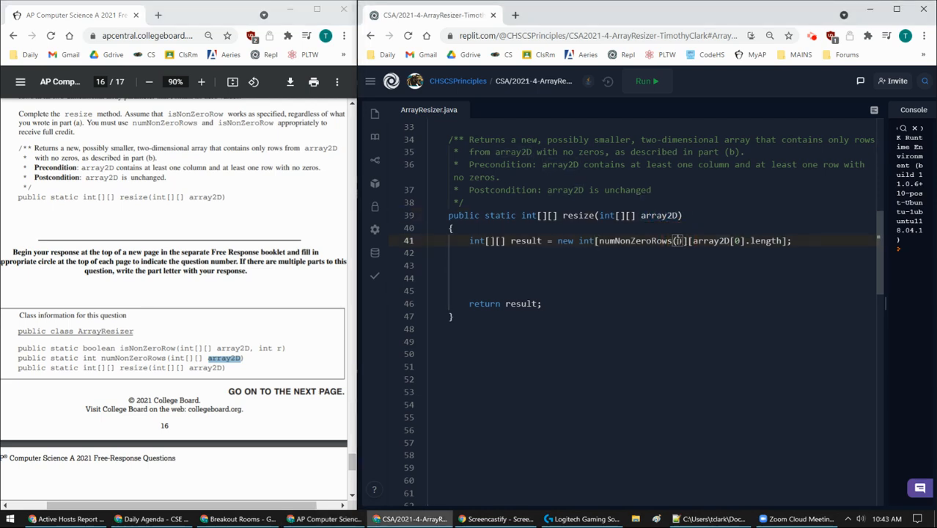
pyautogui.write('array2D')
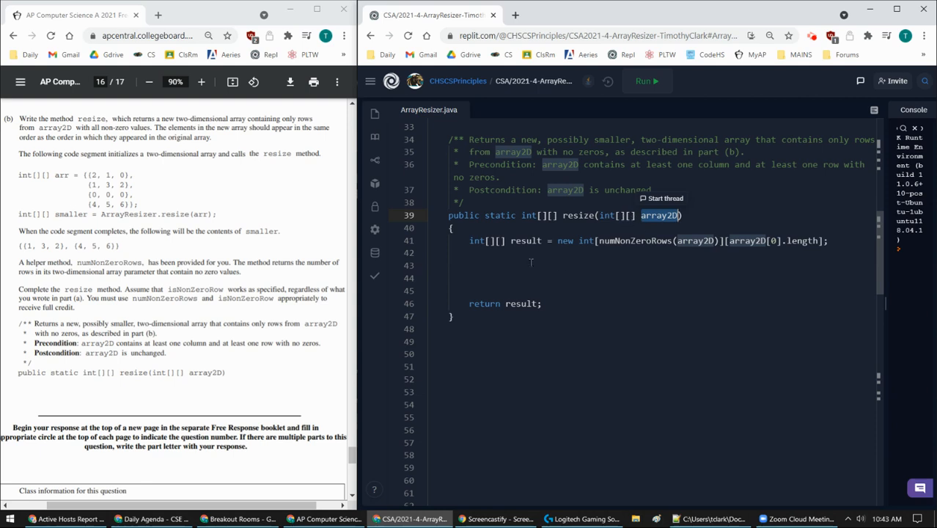
# Write the row loop for(int r = 0; r < array2D.length; r++).
pyautogui.write('int')
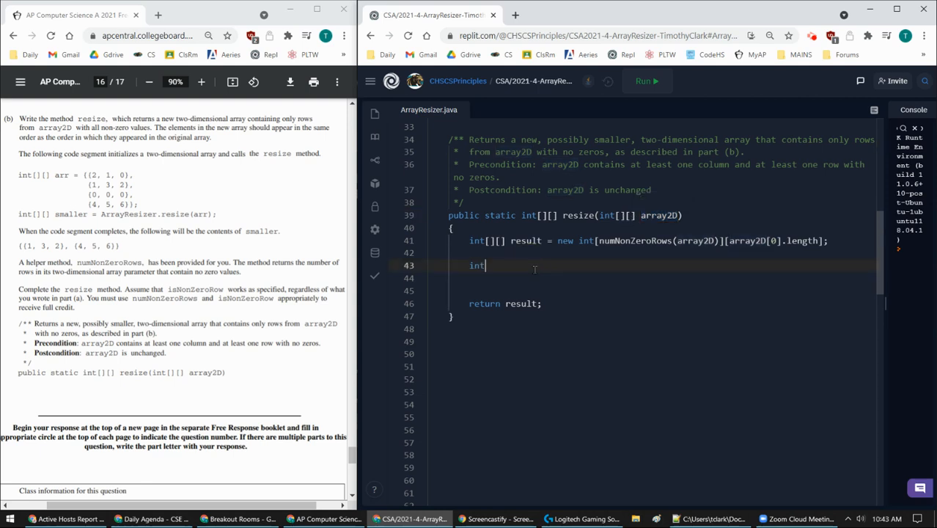
pyautogui.press('BackSpace')
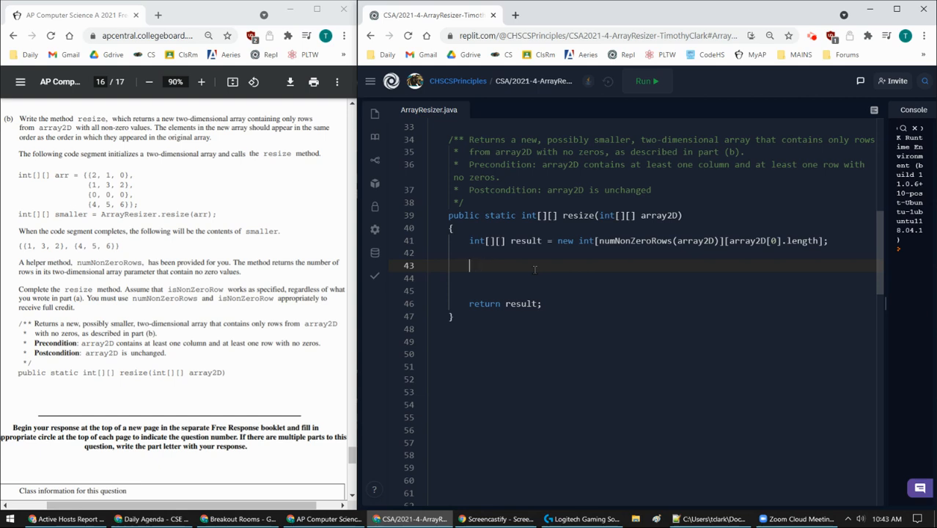
pyautogui.write('for(')
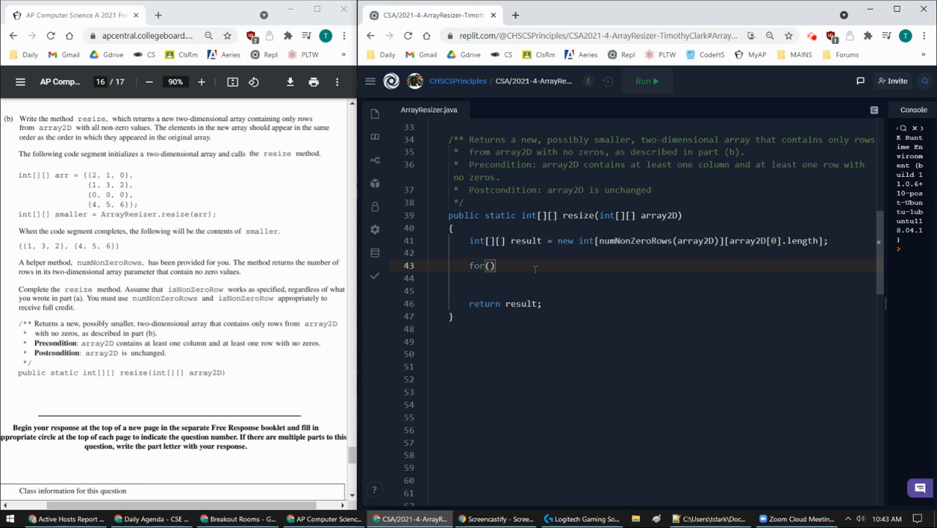
pyautogui.write('int r = 0; r < array2D')
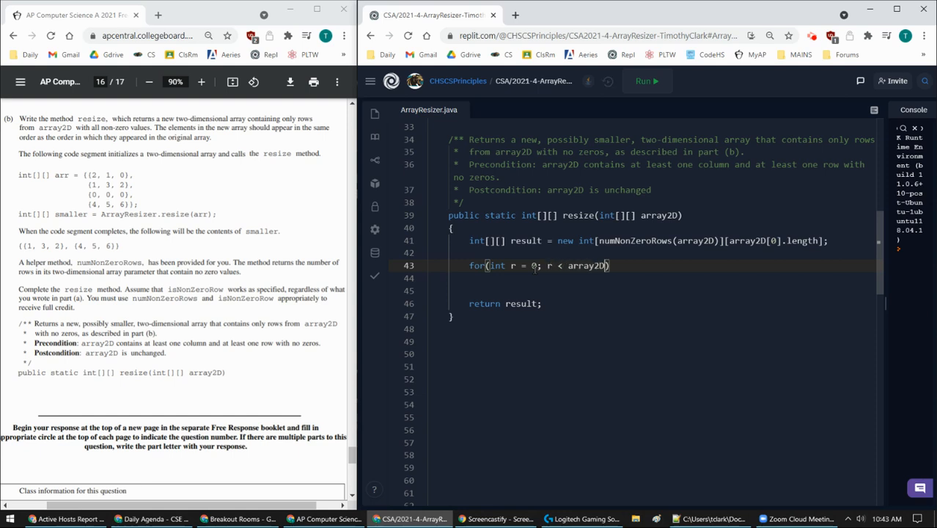
pyautogui.write('.length; r++')
pyautogui.click(659, 278)
pyautogui.write('{')
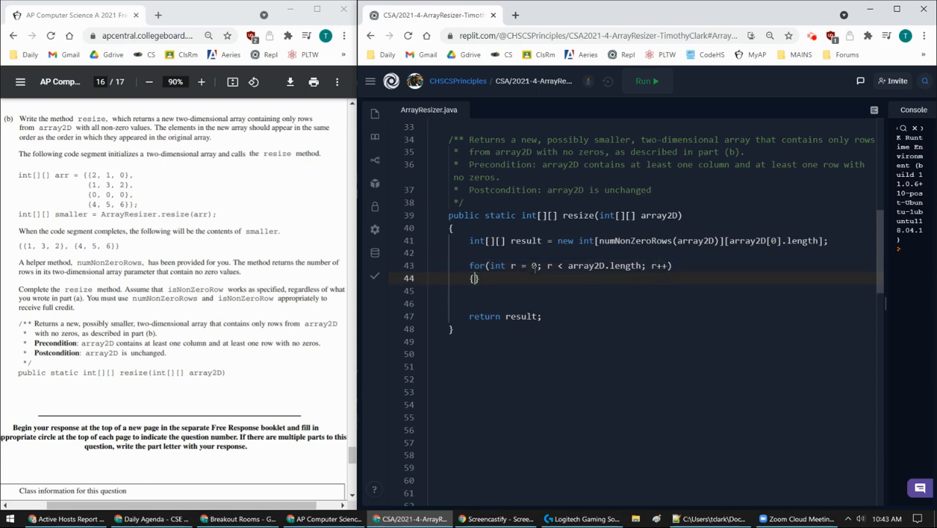
# Nest a column loop for(int c = 0; c < array2D[0].length; c++) inside the row loop.
pyautogui.write('for(')
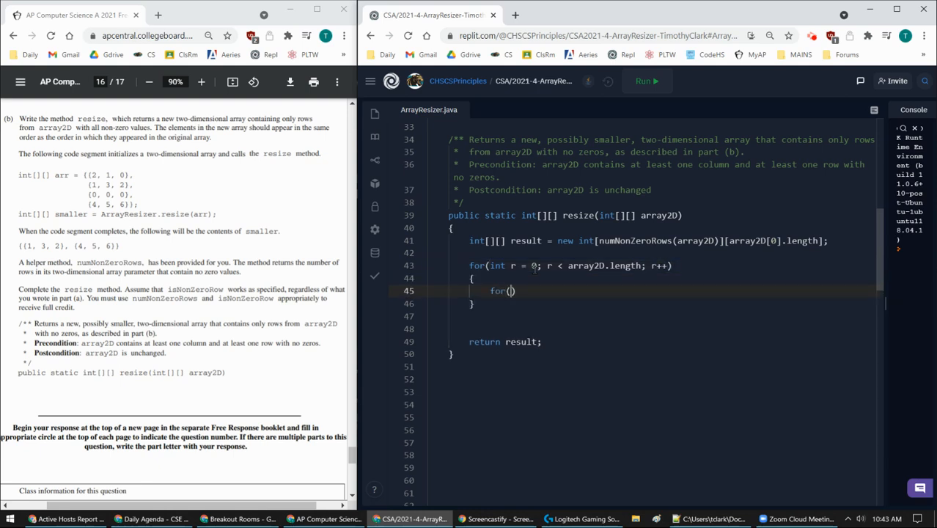
pyautogui.write('int')
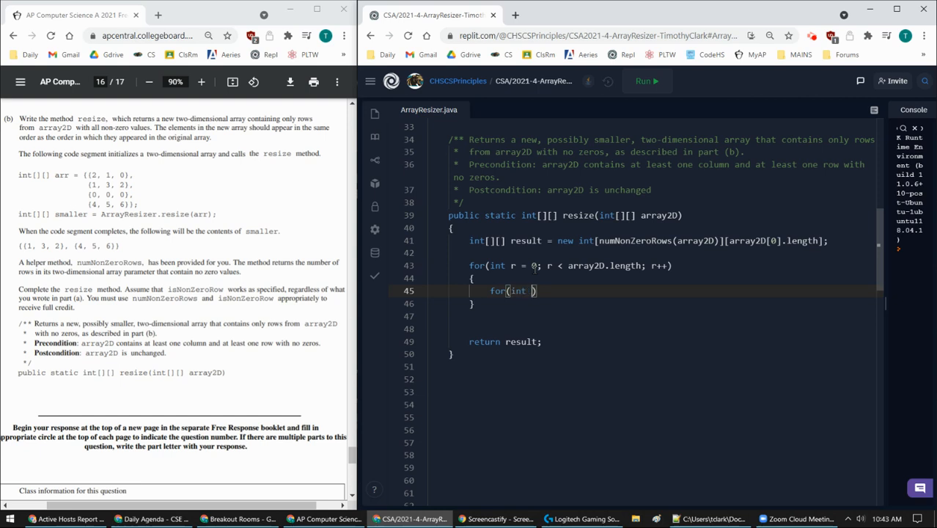
pyautogui.write('c = 0;')
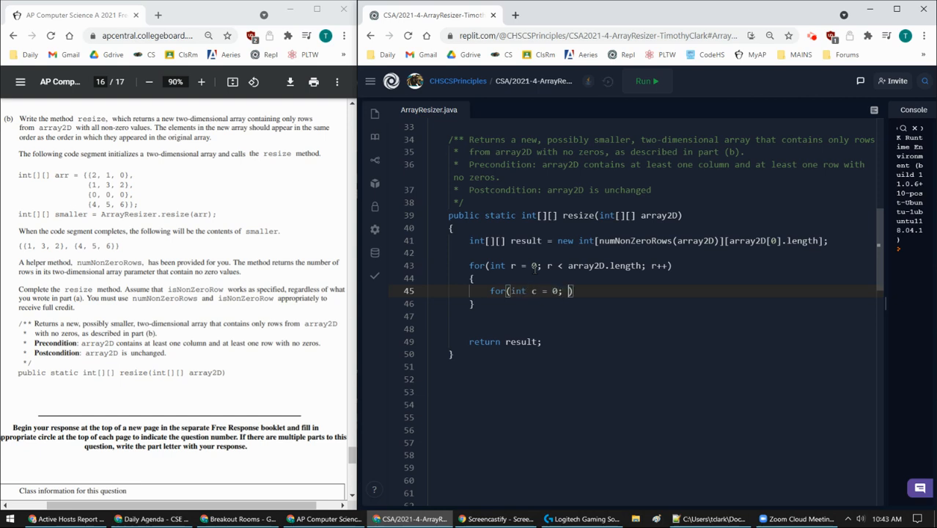
pyautogui.write('c < array')
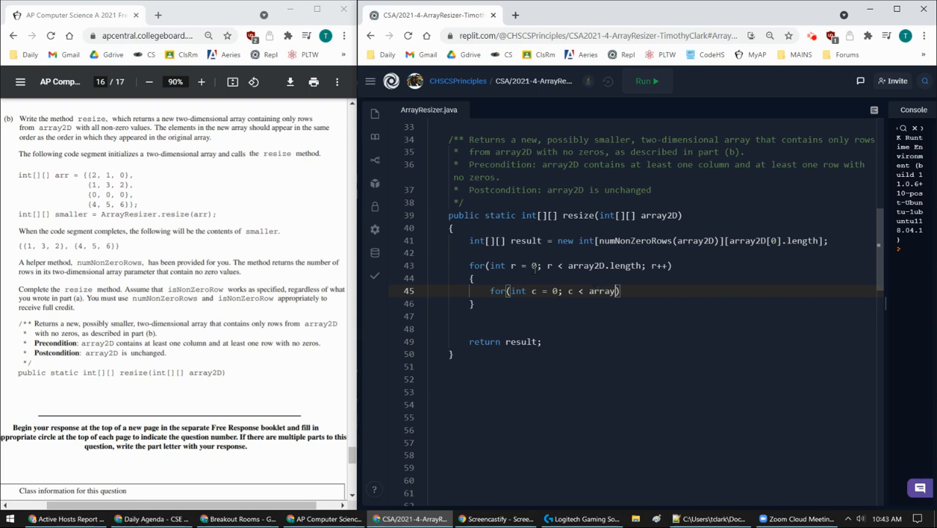
pyautogui.write('2D[0')
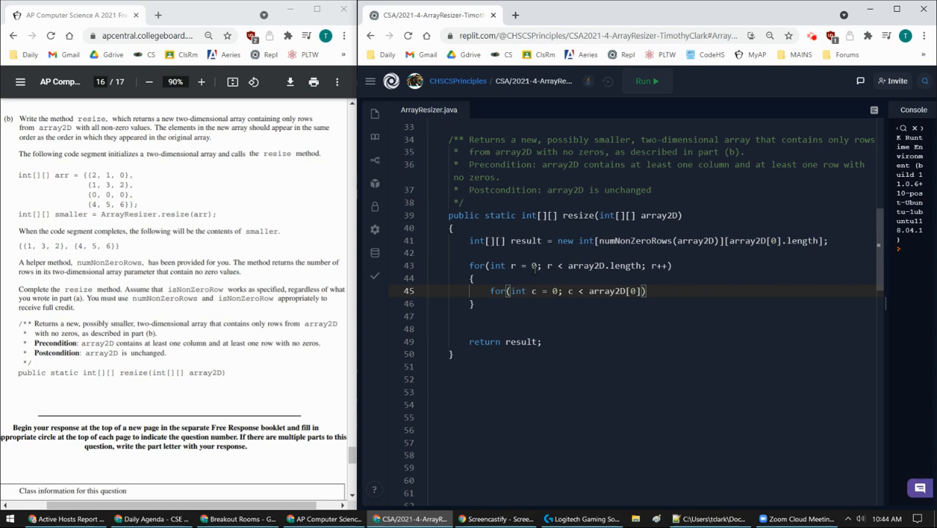
pyautogui.write('.length; c++')
pyautogui.write('{')
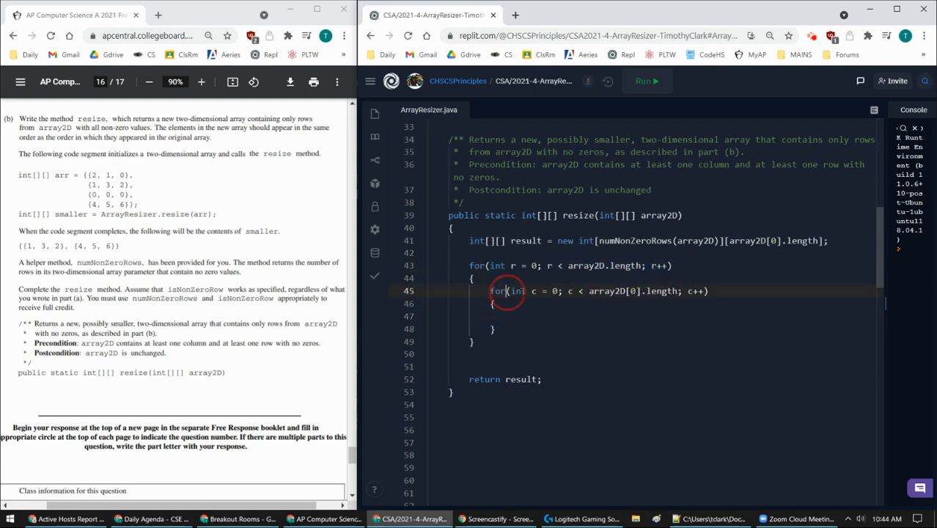
# Begin an empty if() on a new line above the column loop.
pyautogui.moveTo(492, 290); pyautogui.dragTo(702, 290)
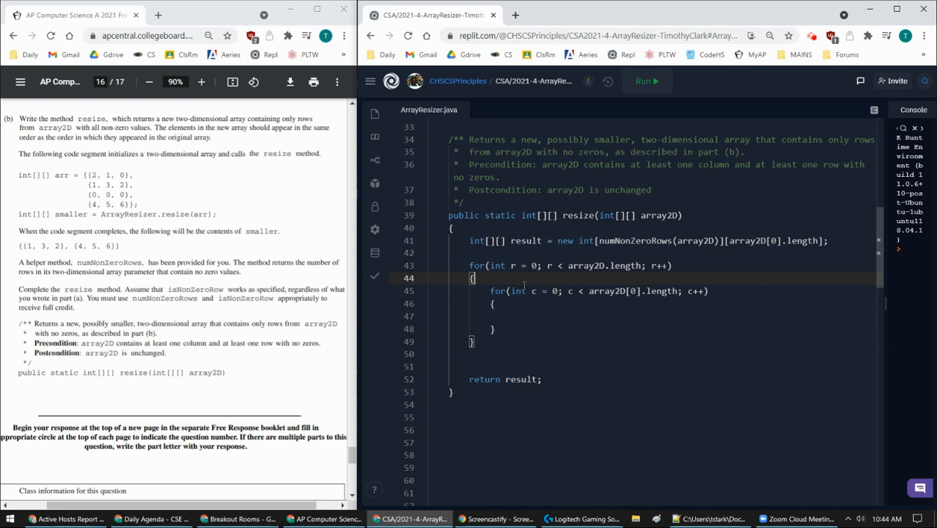
pyautogui.press('enter')
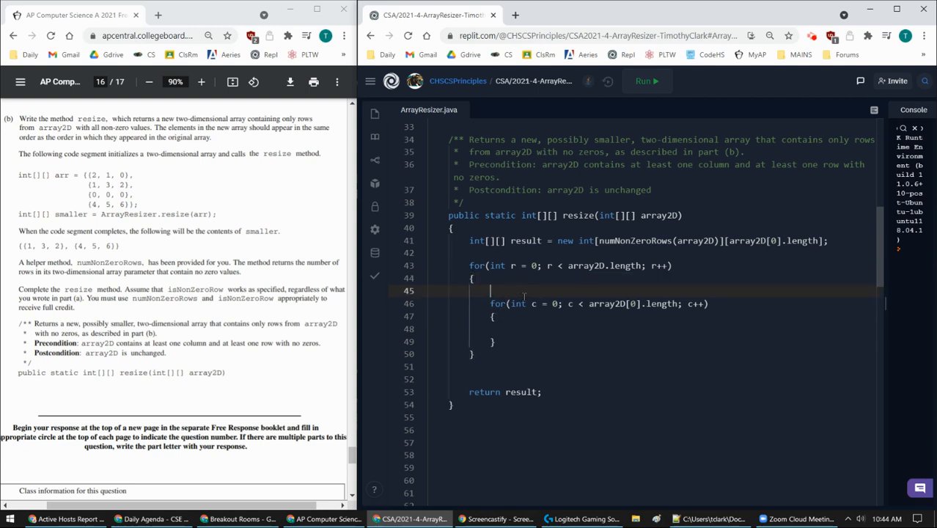
pyautogui.write('if()')
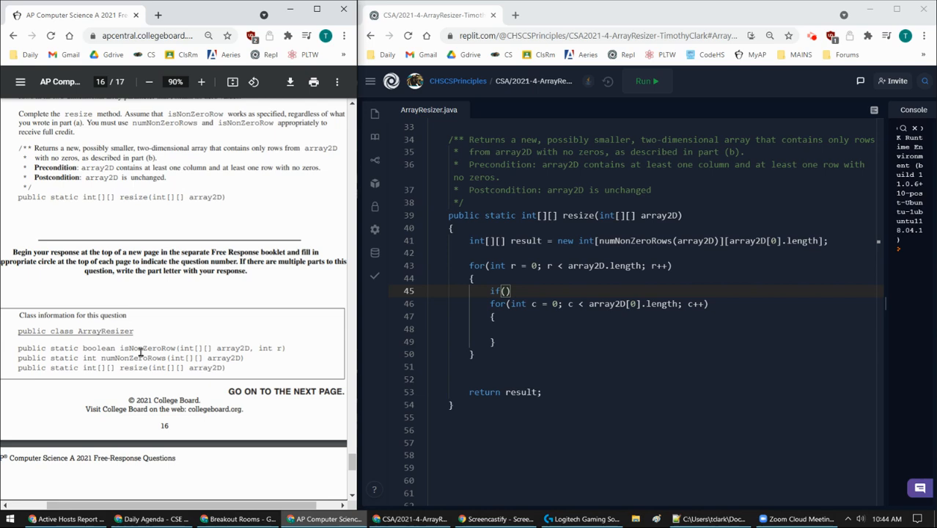
# Complete the condition as isNonZeroRow(array2D, r) and wrap the column loop in its braces.
pyautogui.doubleClick(146, 347)
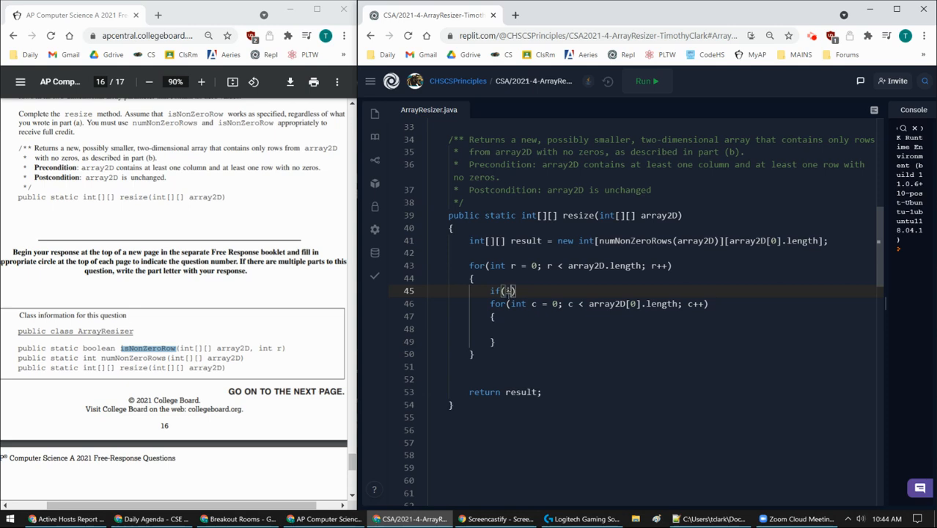
pyautogui.write('sNonZero')
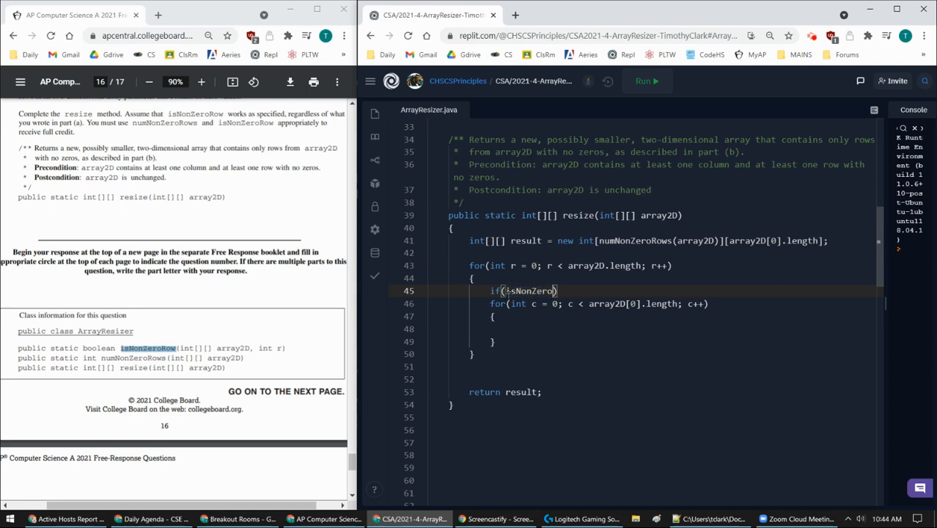
pyautogui.write('Row()')
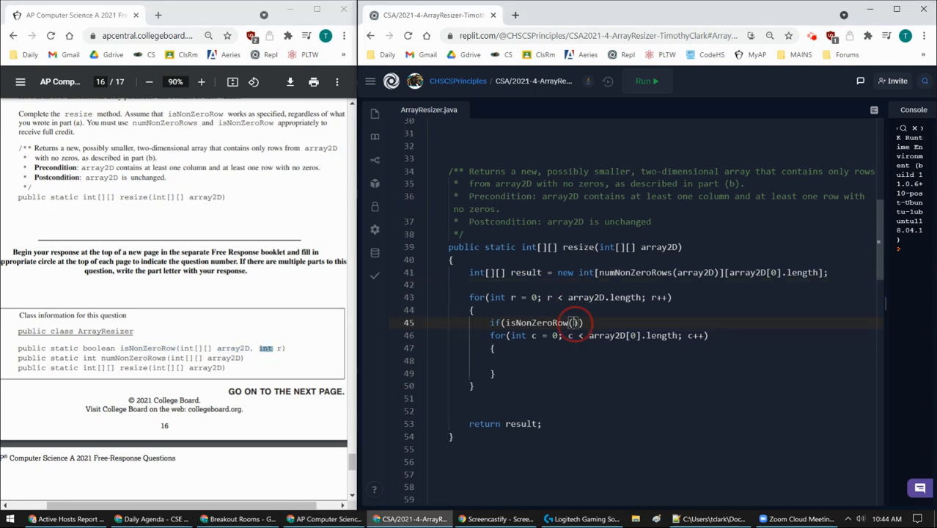
pyautogui.write('array')
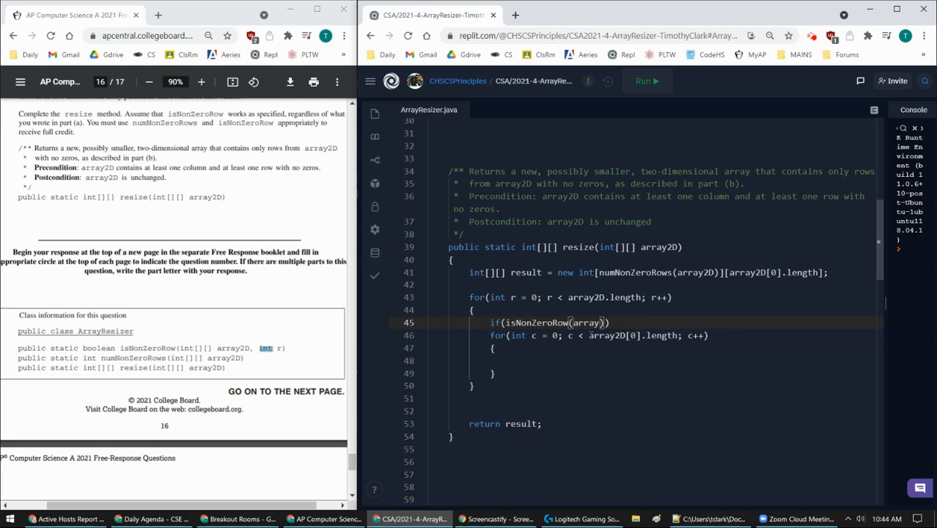
pyautogui.write(', r')
pyautogui.write('{')
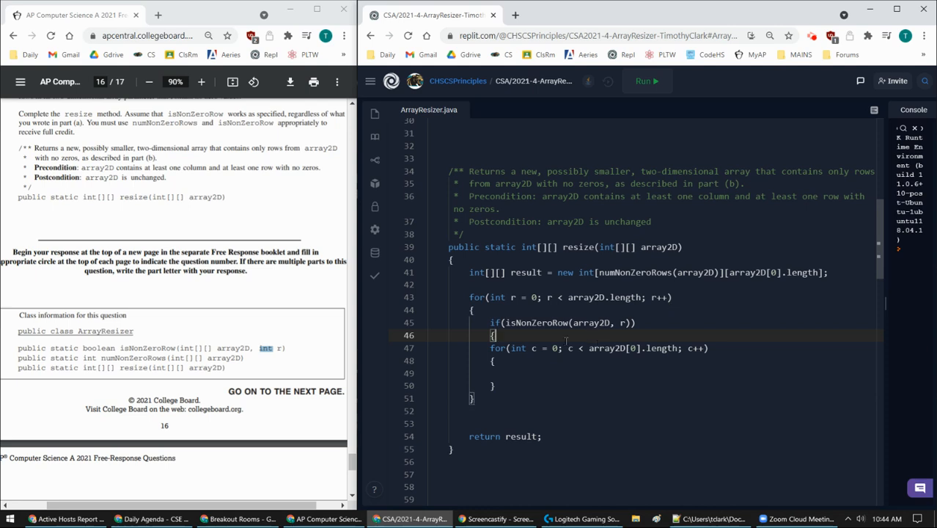
pyautogui.moveTo(491, 347); pyautogui.dragTo(496, 386)
pyautogui.write('}')
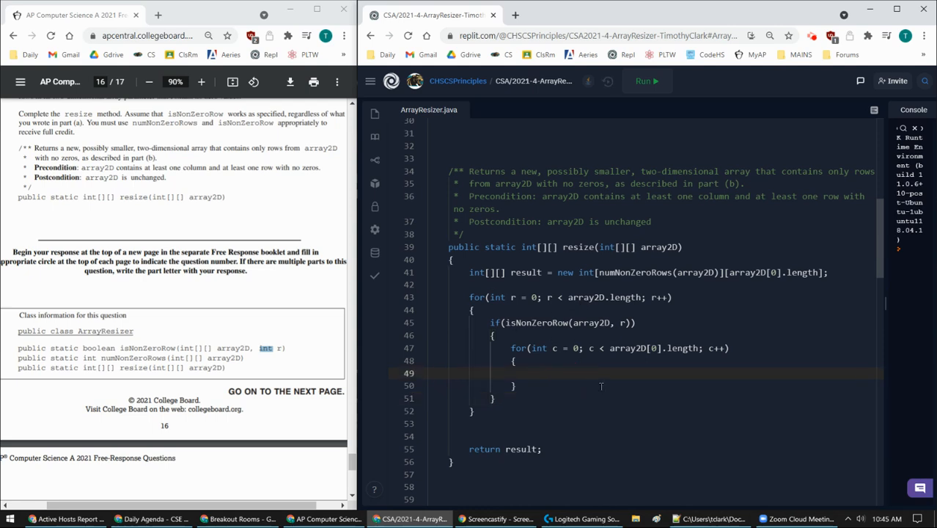
# Copy elements with result[r2][c] = array2D[r][c]; inside the column loop.
pyautogui.write('result[][]')
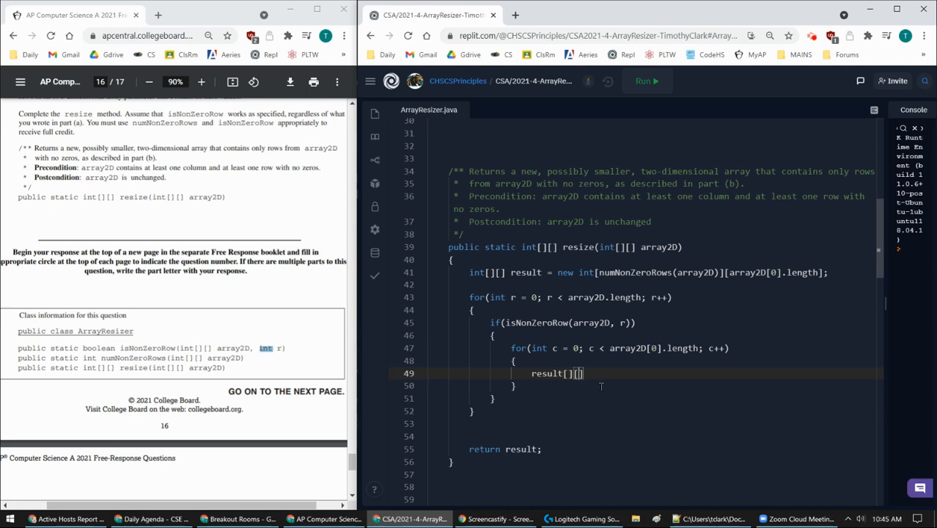
pyautogui.write('=')
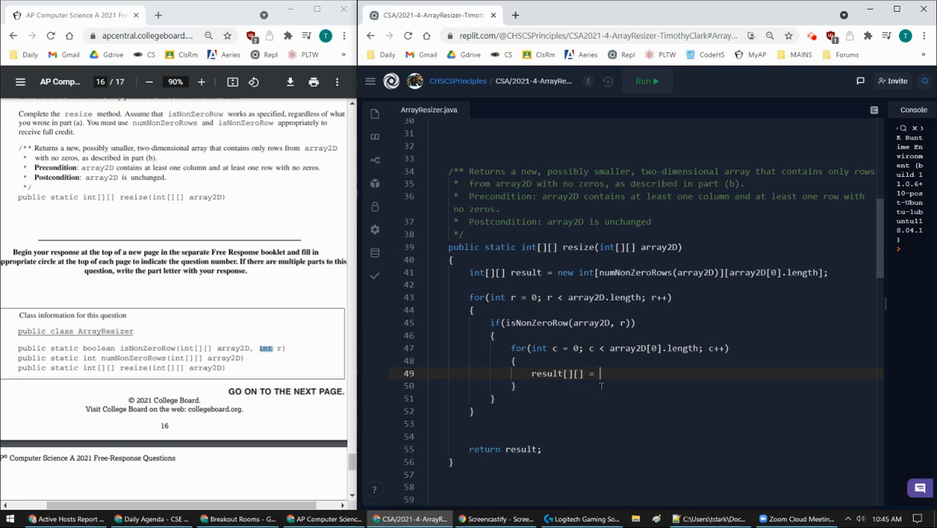
pyautogui.write('array')
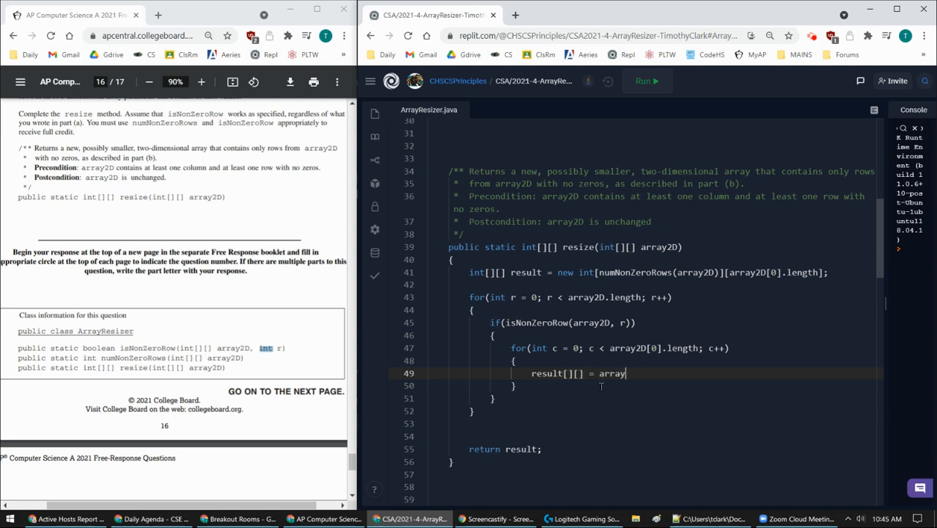
pyautogui.write('2D[][]')
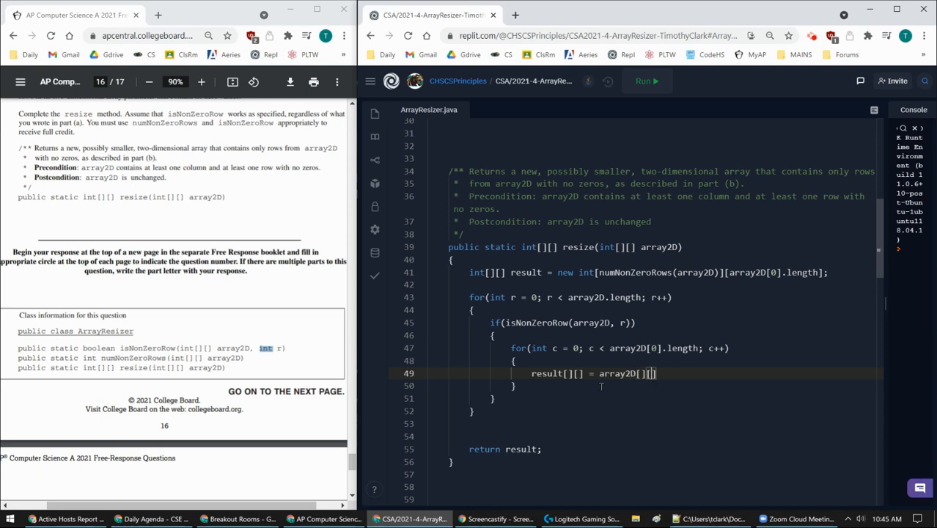
pyautogui.write('];')
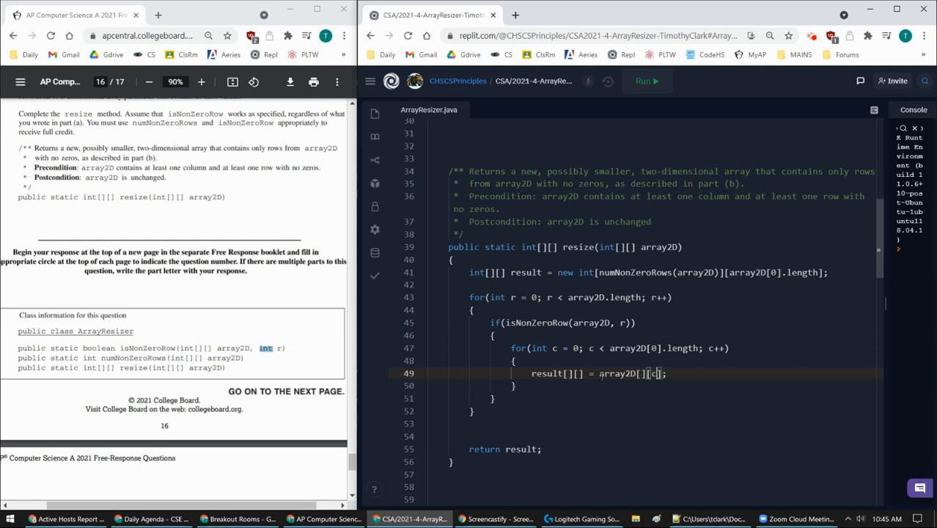
pyautogui.write('c')
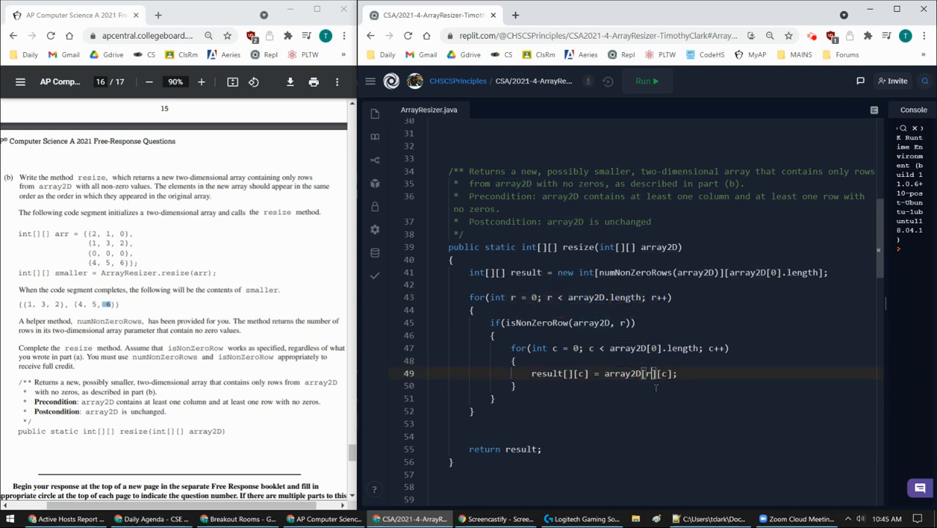
pyautogui.doubleClick(663, 374)
pyautogui.write('r2')
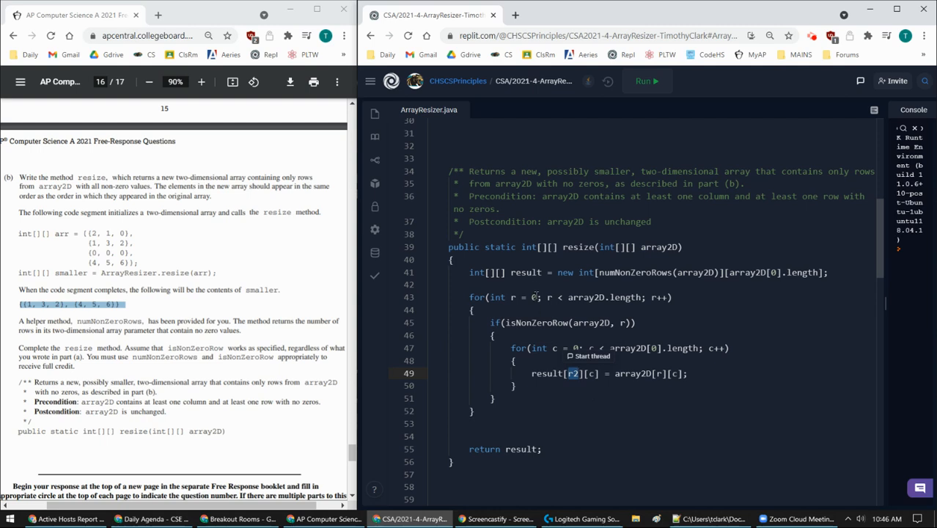
# Declare r2 = 0 alongside r in the row loop initializer.
pyautogui.click(536, 297)
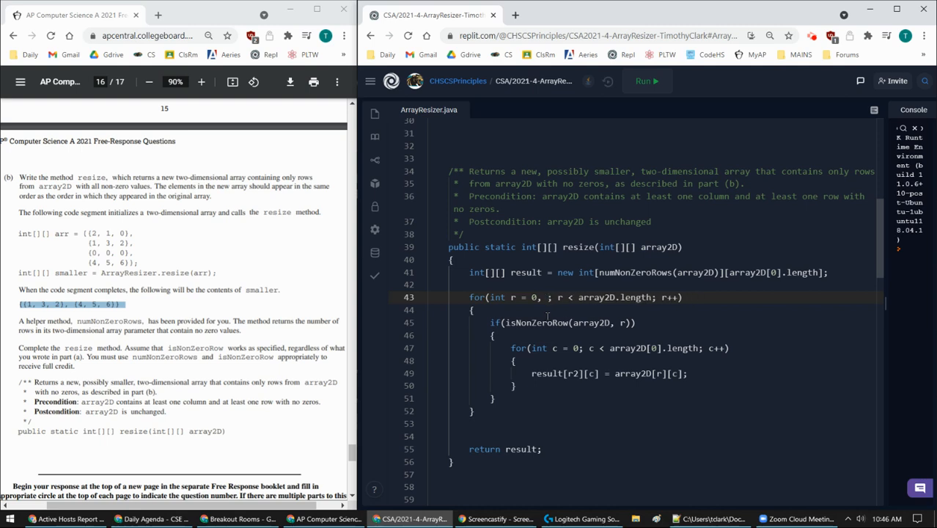
pyautogui.write(', r2 = 0')
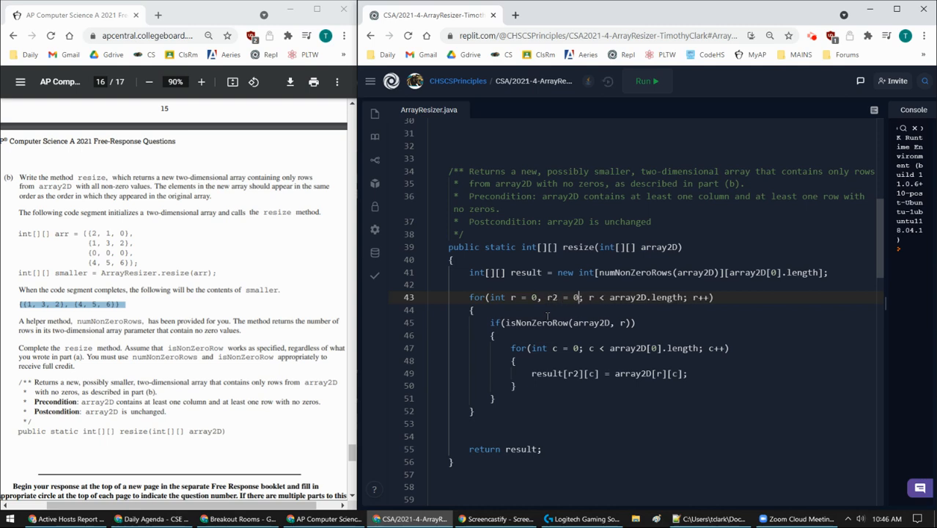
pyautogui.doubleClick(557, 296)
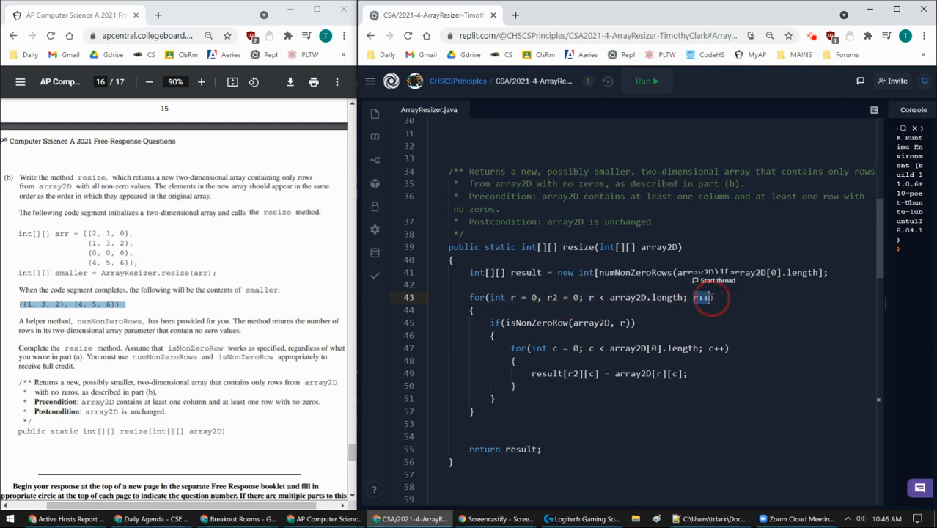
pyautogui.doubleClick(701, 296)
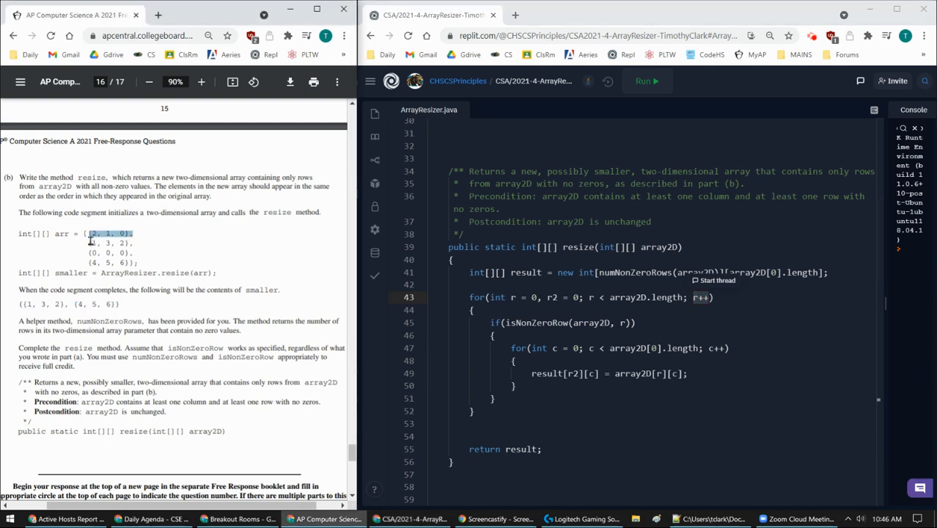
# Increment r2++ after the column loop inside the if block.
pyautogui.moveTo(82, 233); pyautogui.dragTo(135, 264)
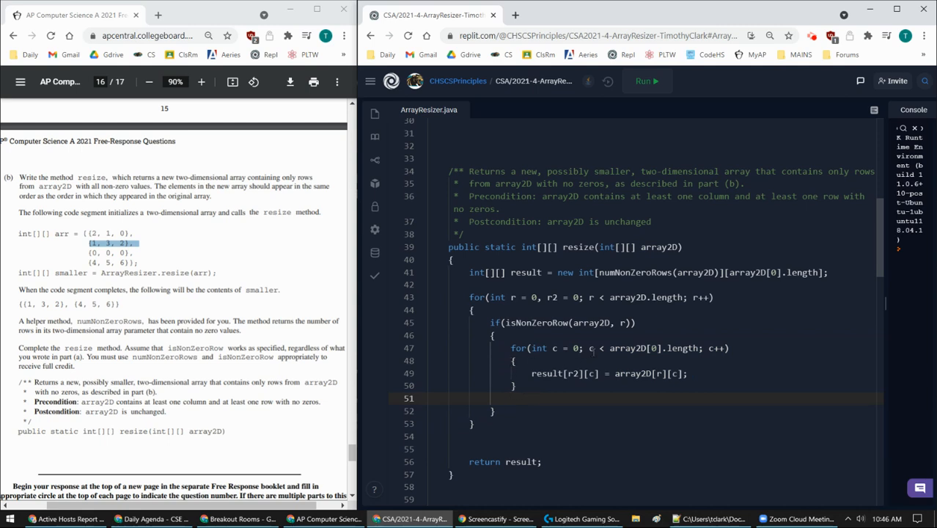
pyautogui.write('r')
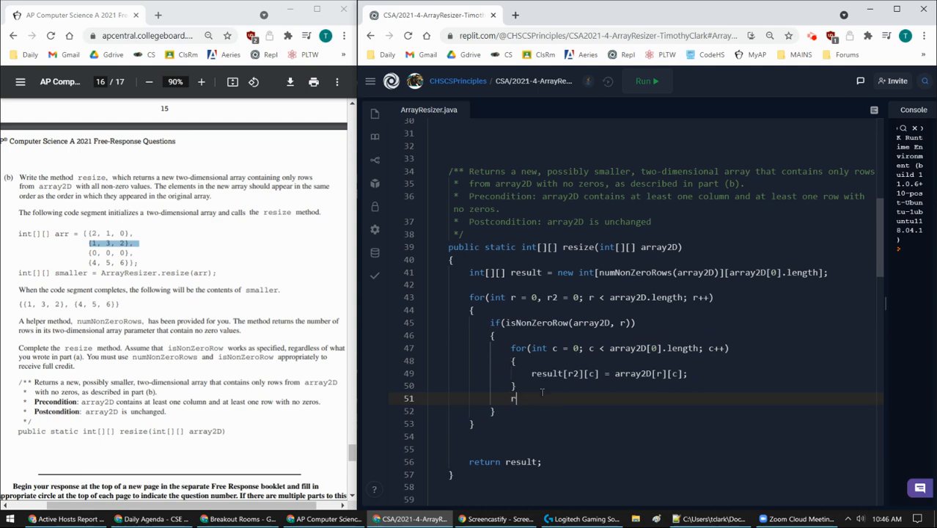
pyautogui.write('2++;')
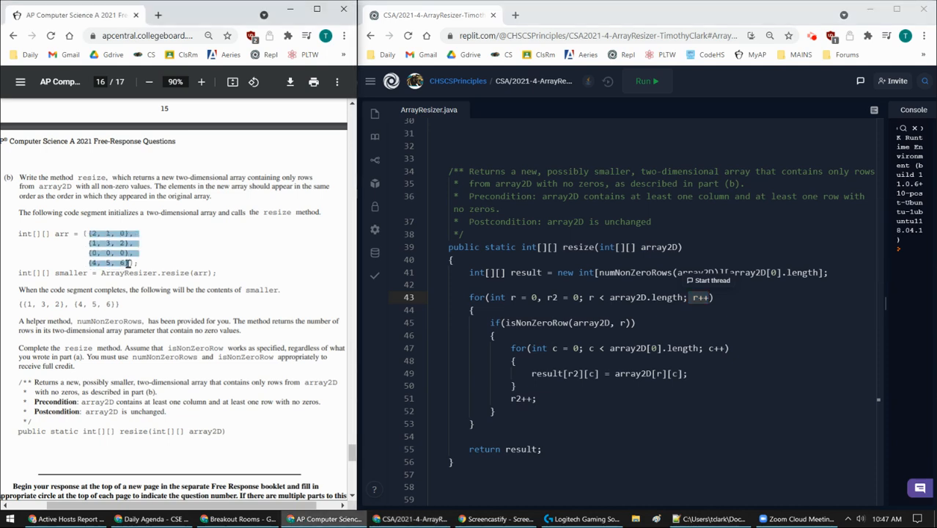
# Run the project so the compile and true/false test output appears in the console.
pyautogui.doubleClick(661, 246)
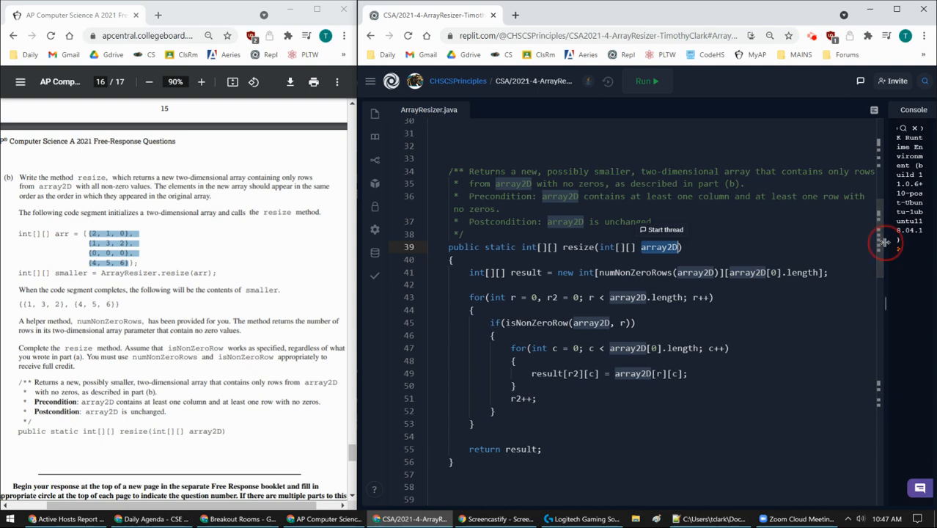
pyautogui.click(646, 81)
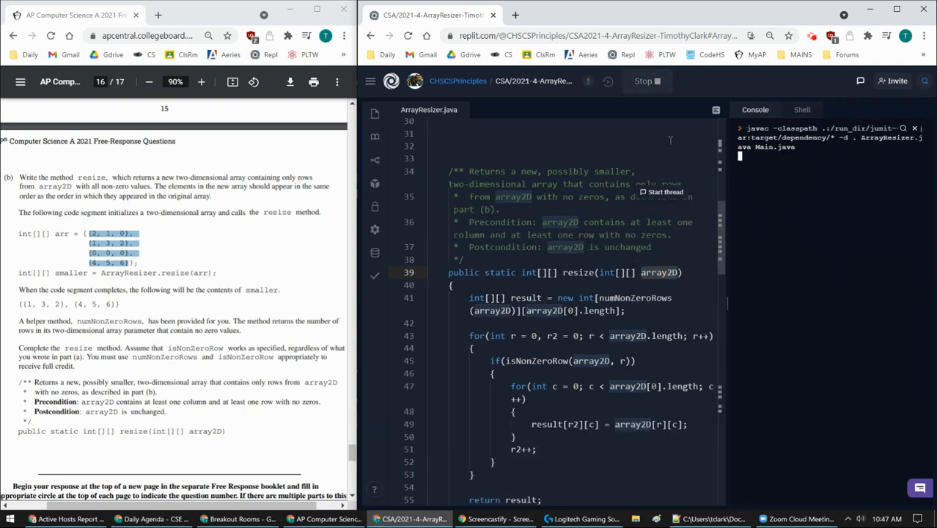
pyautogui.click(642, 80)
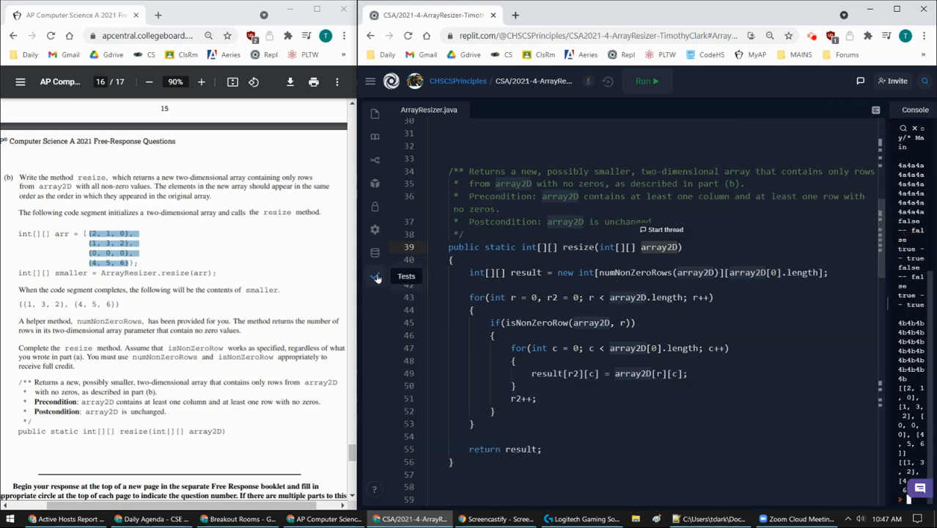
# Run the unit tests, with resize1, resize2 and the isNonZeroRow checks all passing.
pyautogui.click(376, 278)
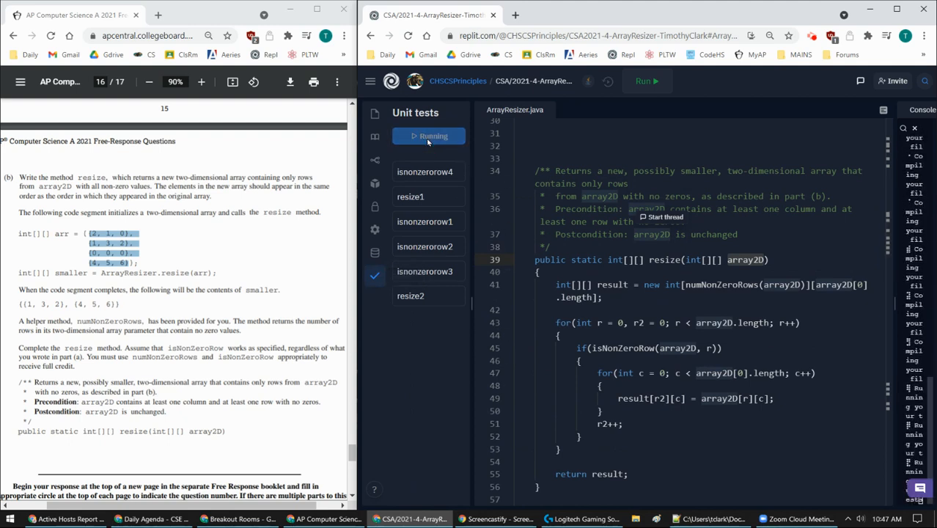
pyautogui.click(428, 135)
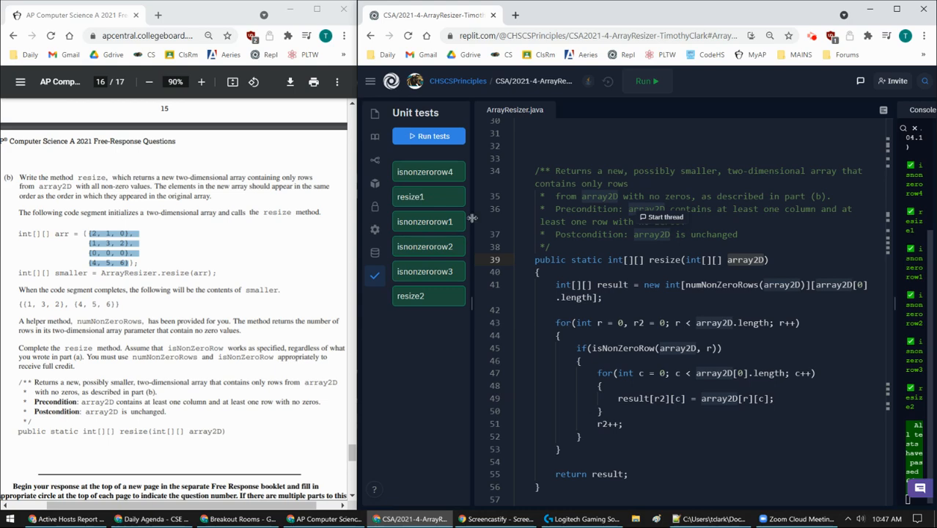